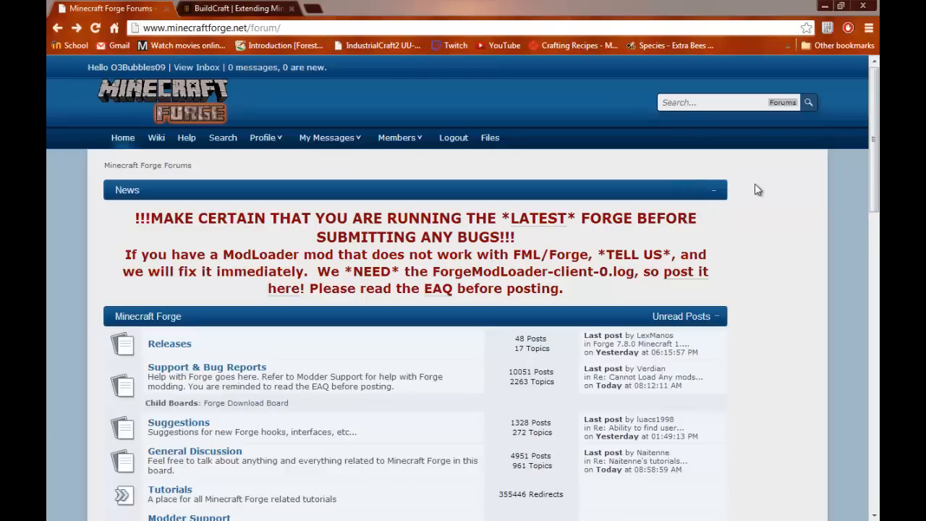
mouse_move(748, 189)
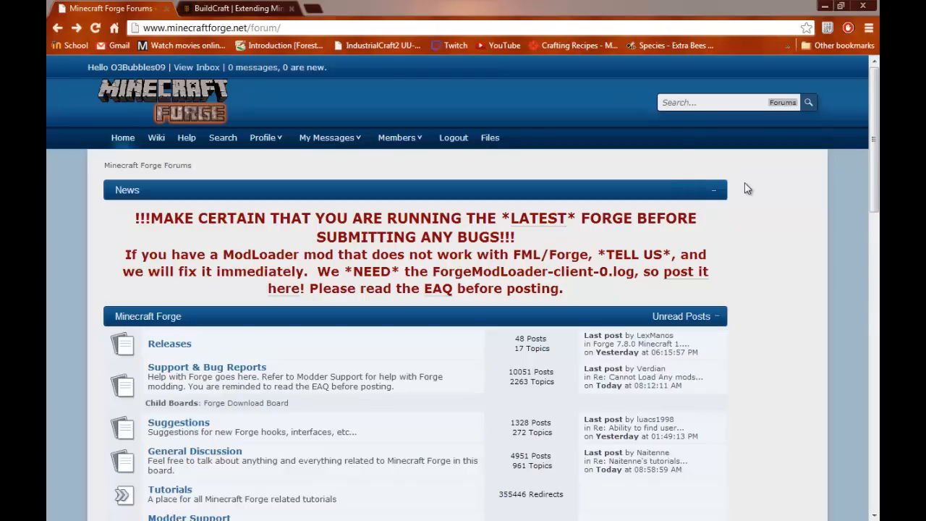
mouse_move(353, 181)
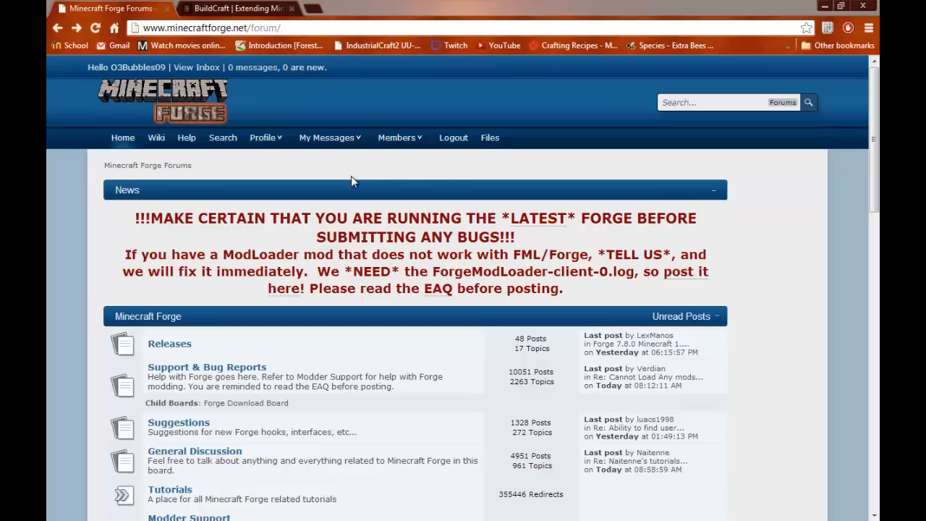
mouse_move(463, 118)
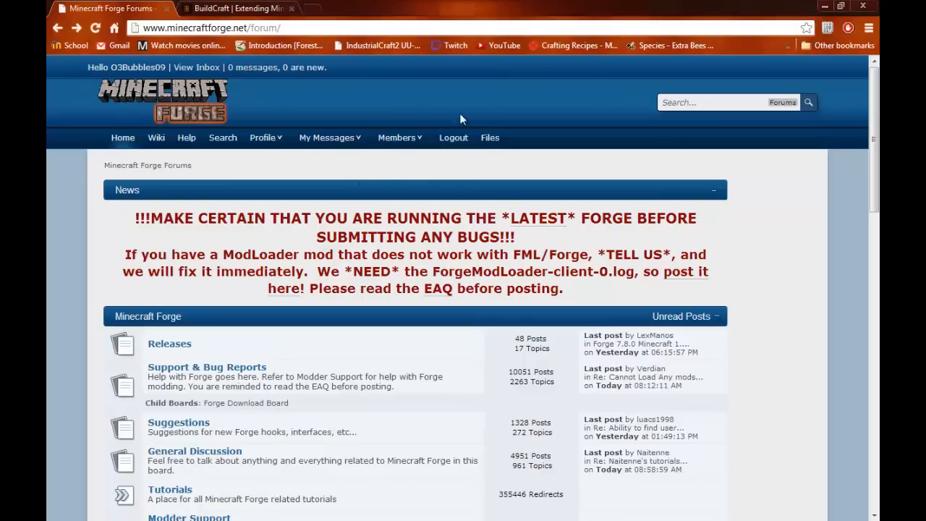
mouse_move(79, 205)
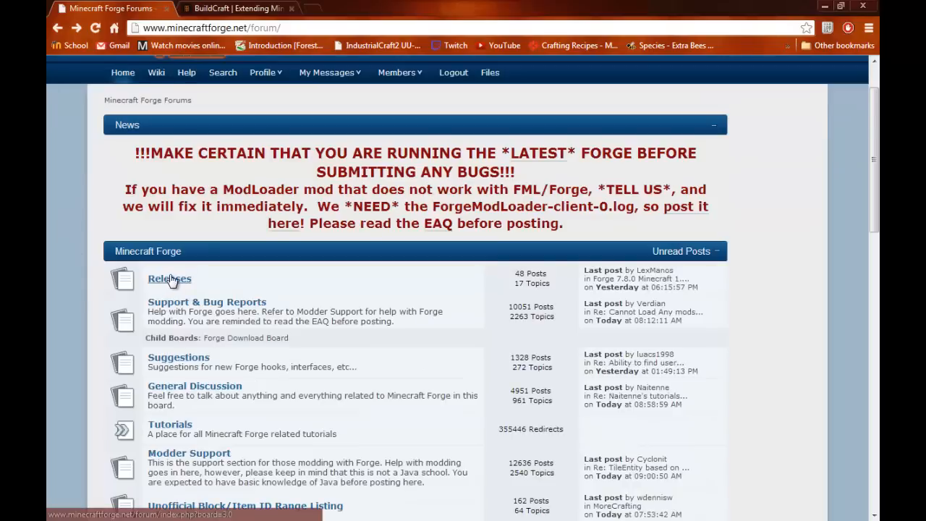
- From the Releases board, download the universal Forge 7.8.0 build for Minecraft 1.5.2
left_click(169, 279)
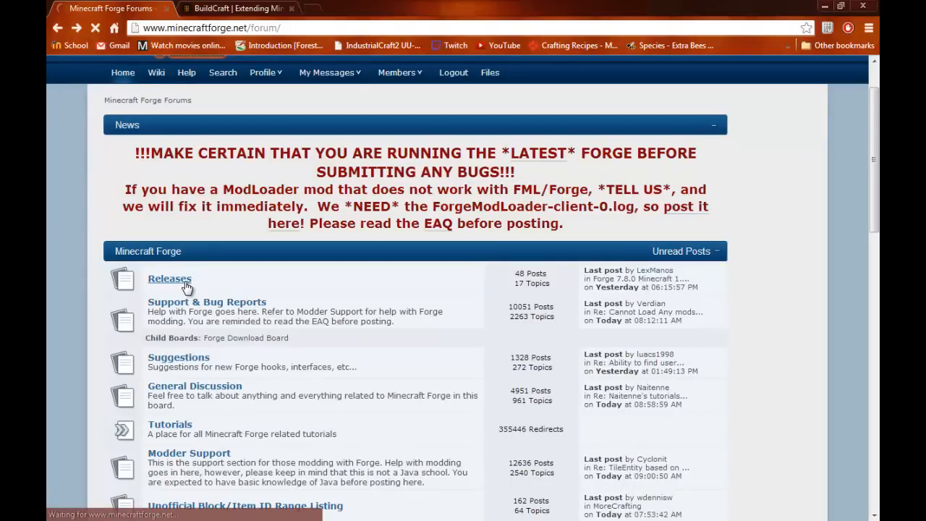
left_click(169, 278)
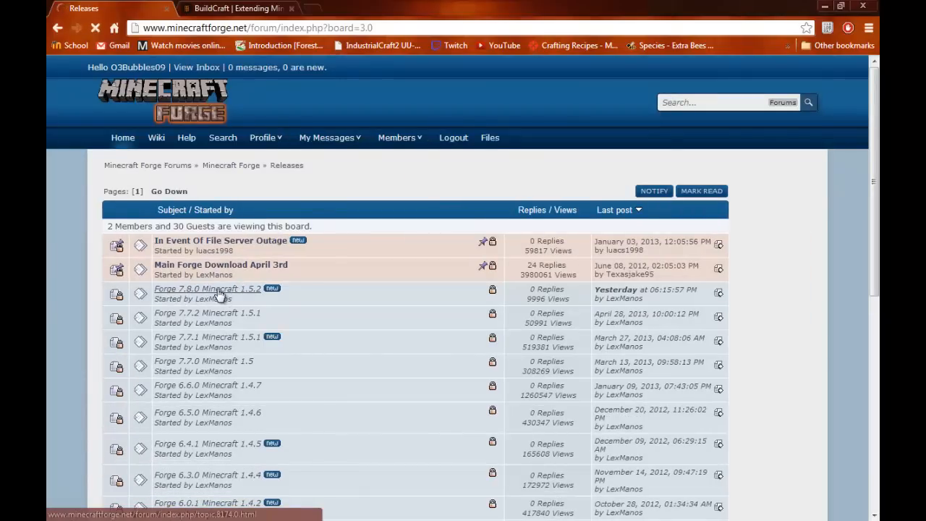
left_click(207, 288)
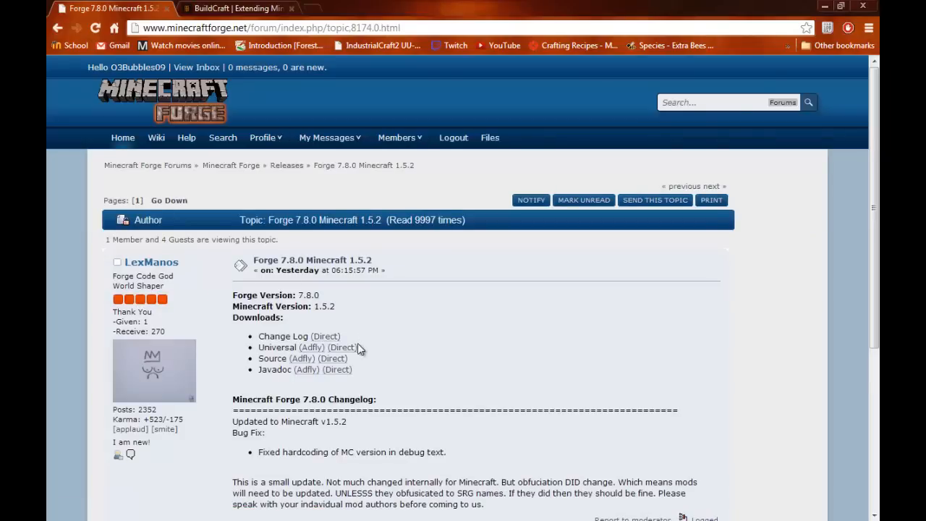
mouse_move(299, 348)
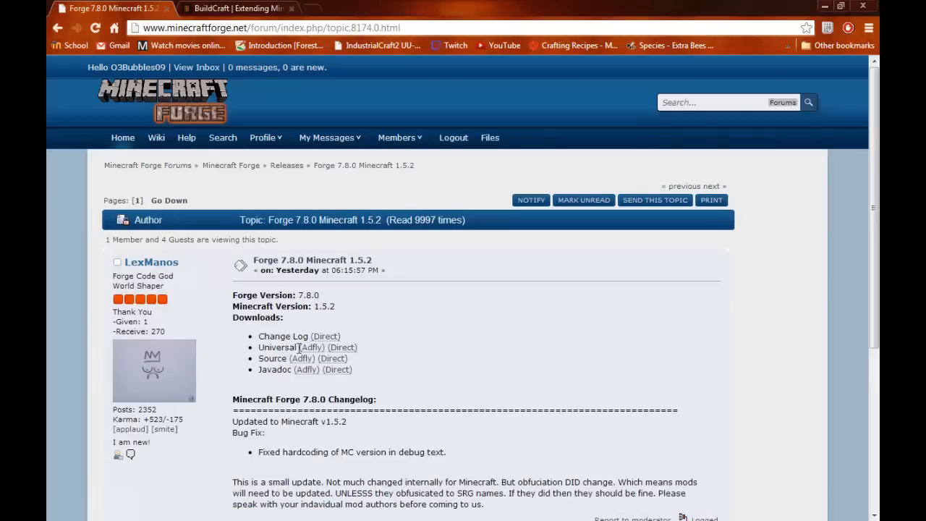
left_click(331, 347)
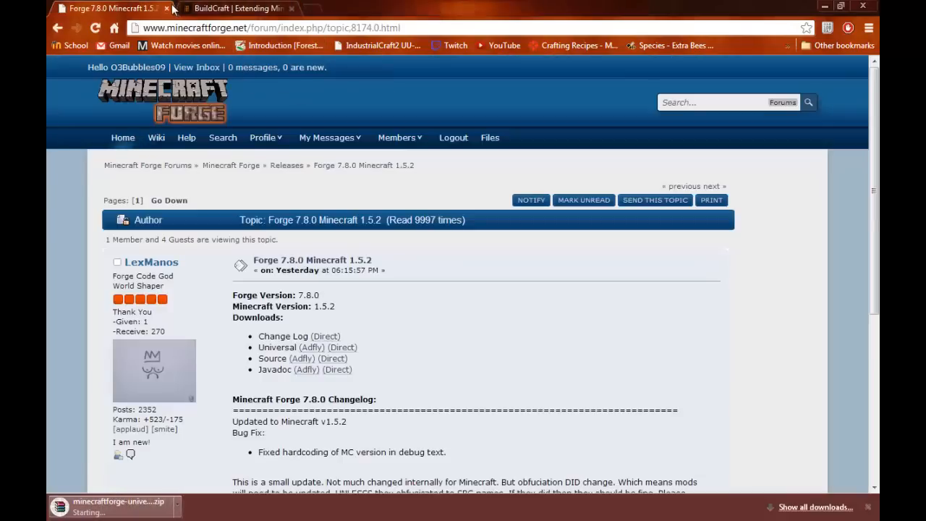
left_click(231, 8)
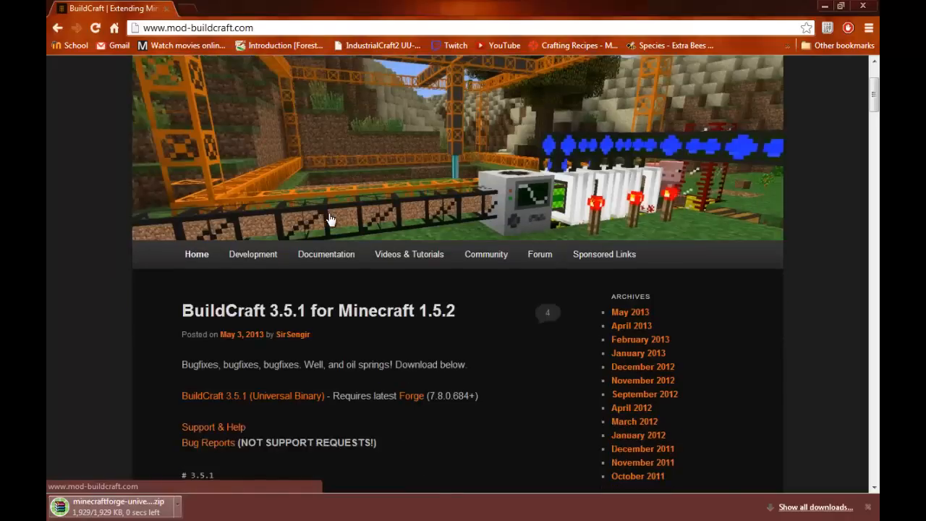
- Download the BuildCraft 3.5.1 universal jar from MediaFire and keep it despite the warning
scroll("down", 3)
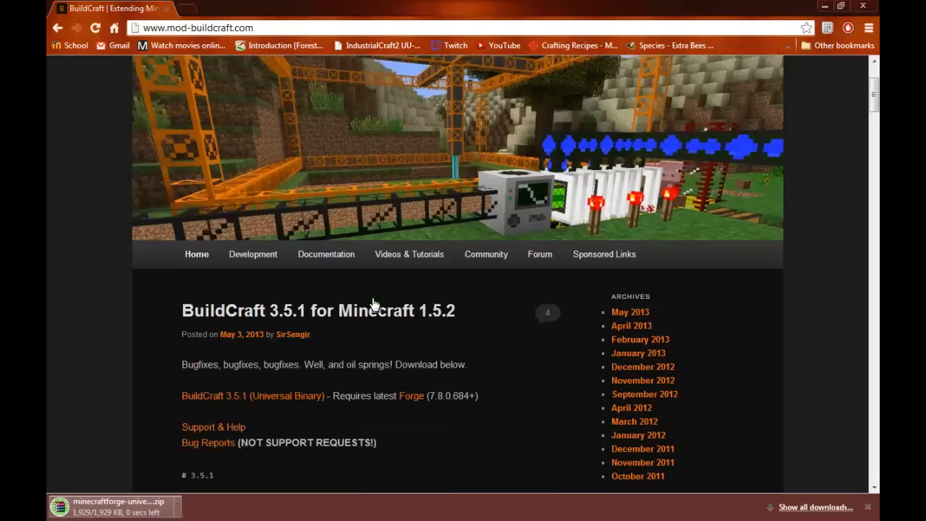
scroll("down", 3)
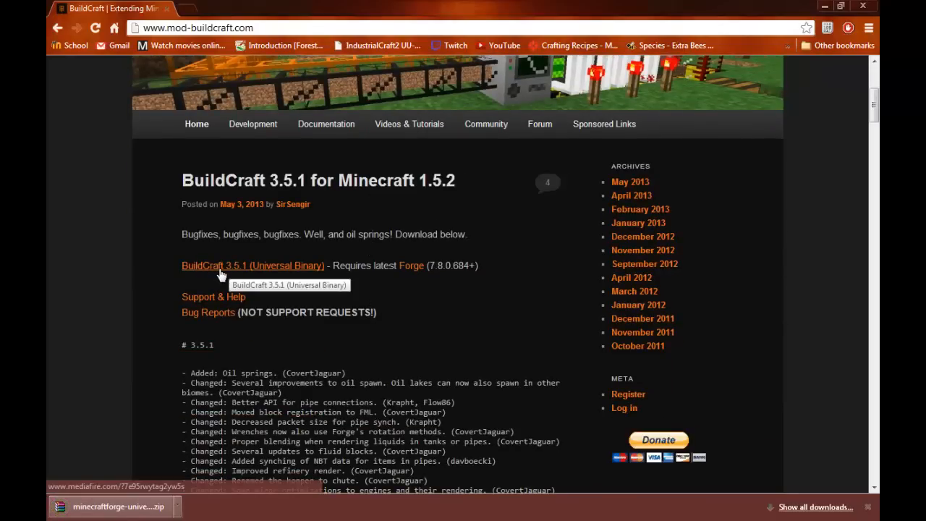
mouse_move(251, 273)
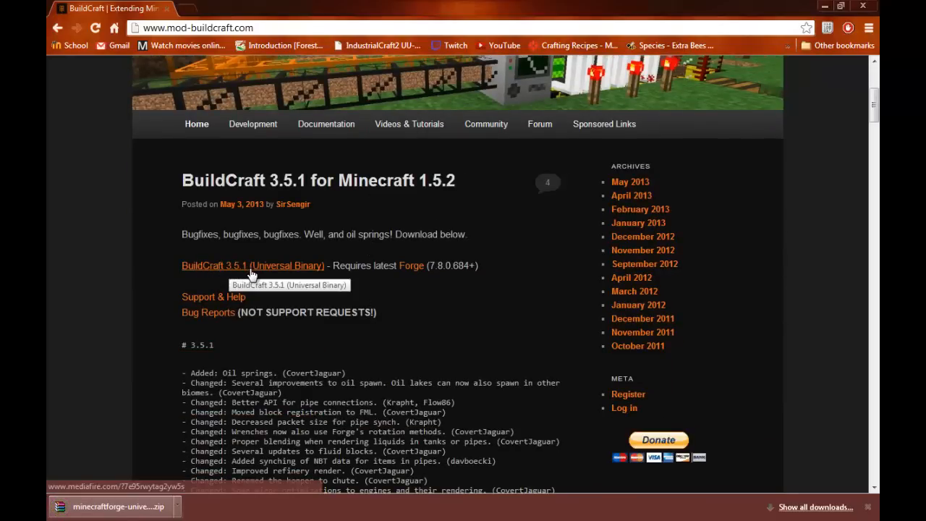
left_click(252, 266)
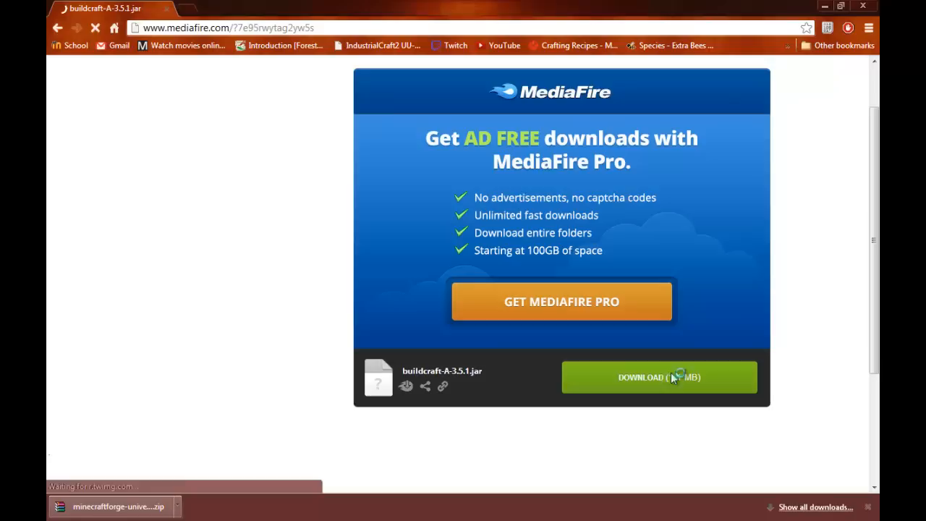
left_click(658, 377)
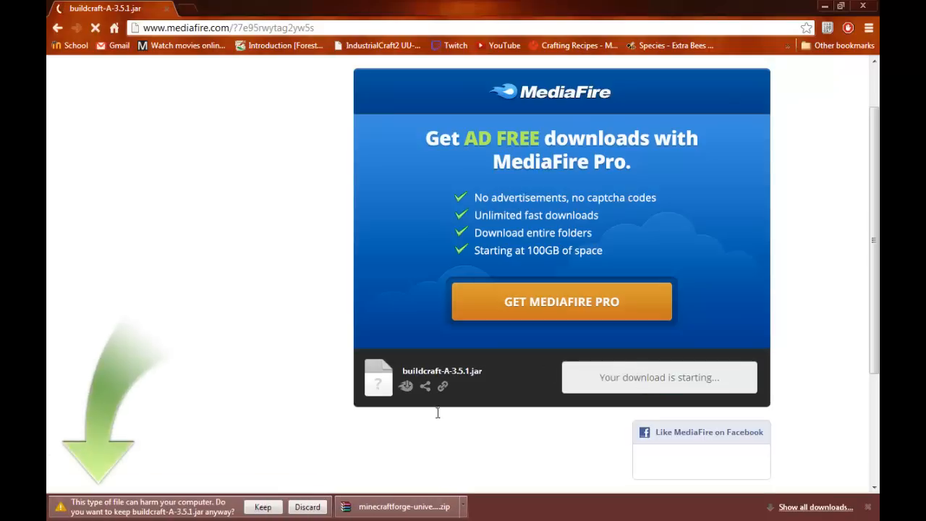
left_click(262, 507)
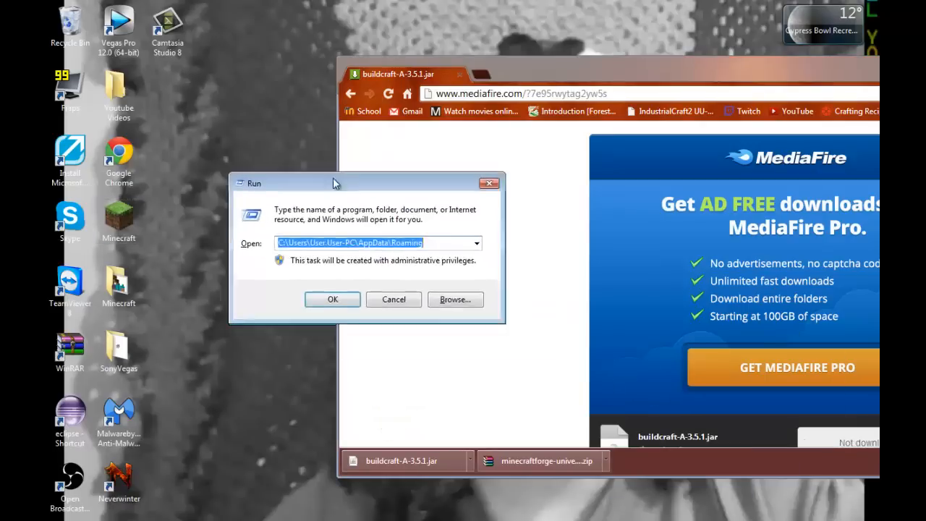
- Run %appdata% to open the roaming AppData folder
left_click_drag(332, 182, 275, 98)
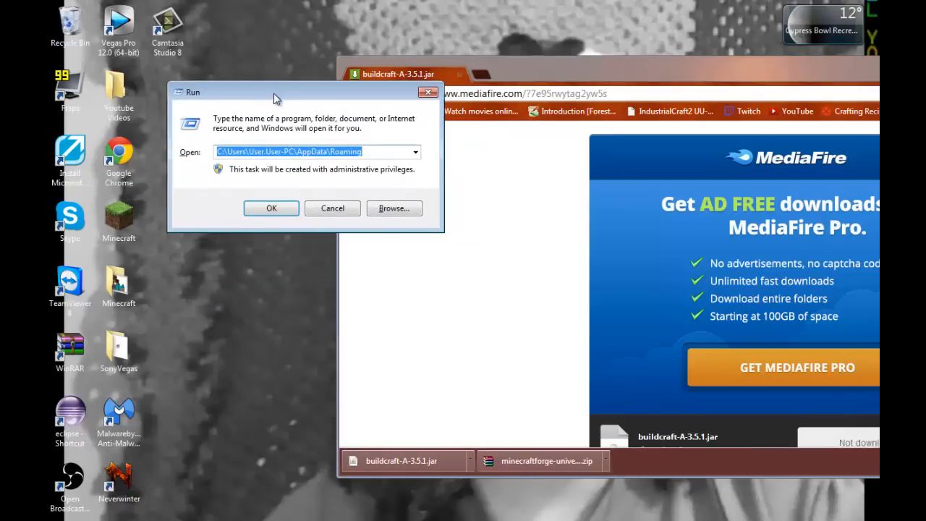
type("%")
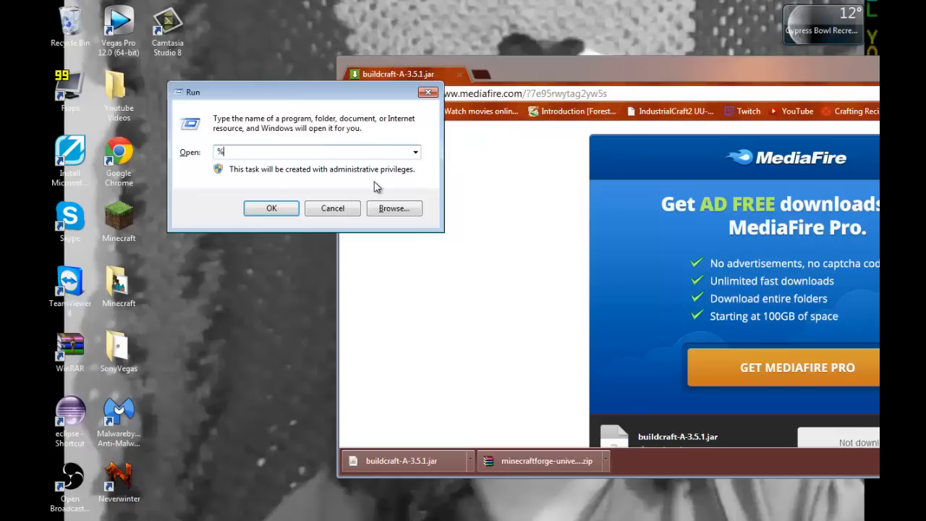
type("appdata%")
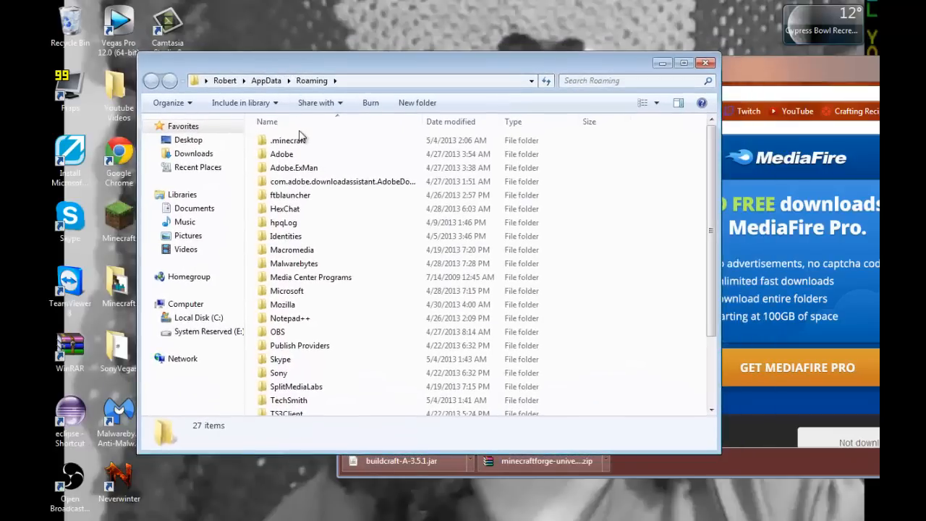
- Go into .minecraft's bin folder and open minecraft.jar as an archive in WinRAR
left_click(289, 140)
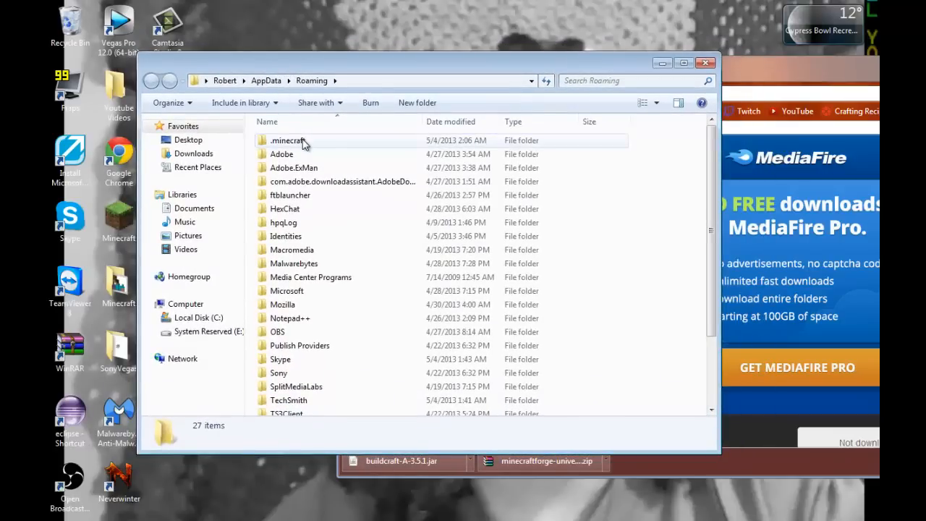
double_click(288, 141)
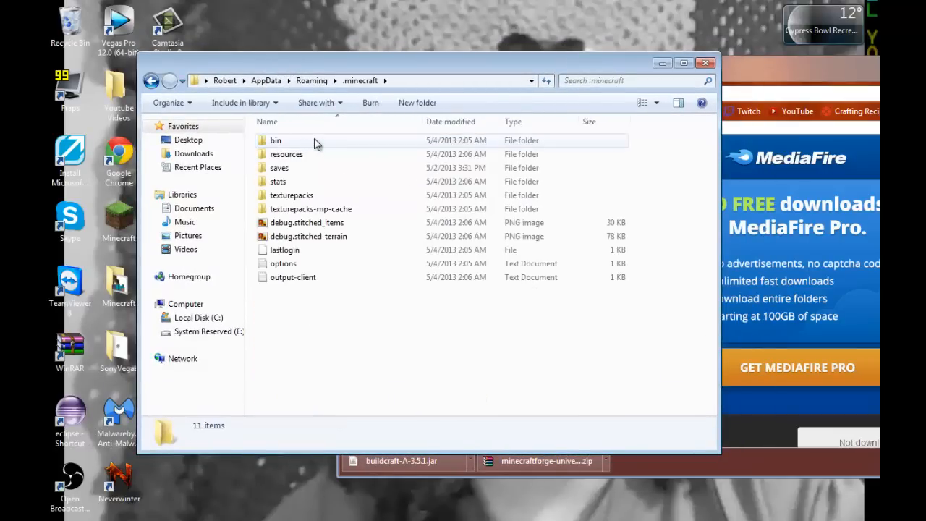
double_click(275, 140)
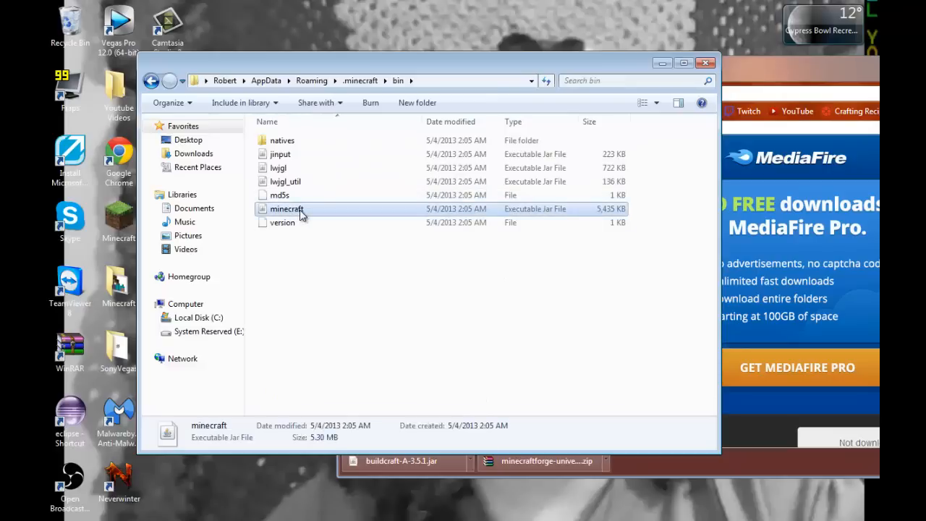
right_click(288, 208)
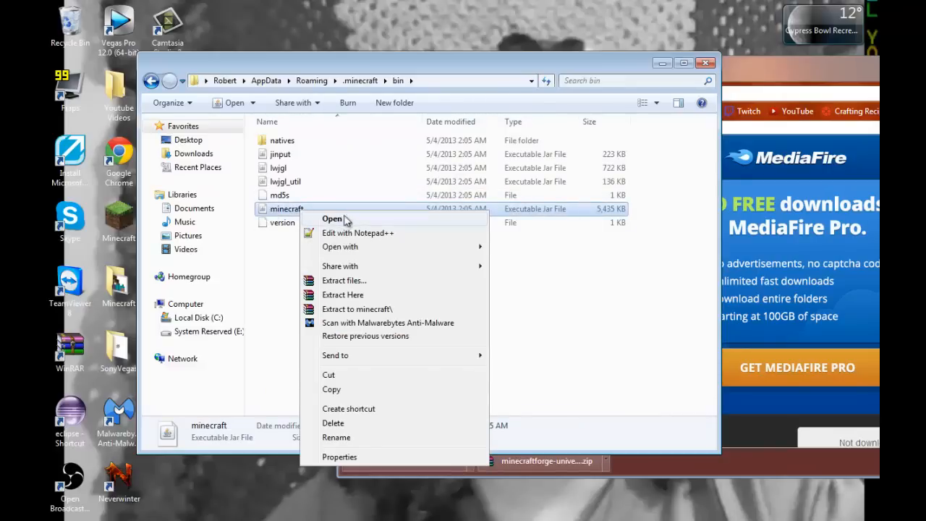
mouse_move(483, 211)
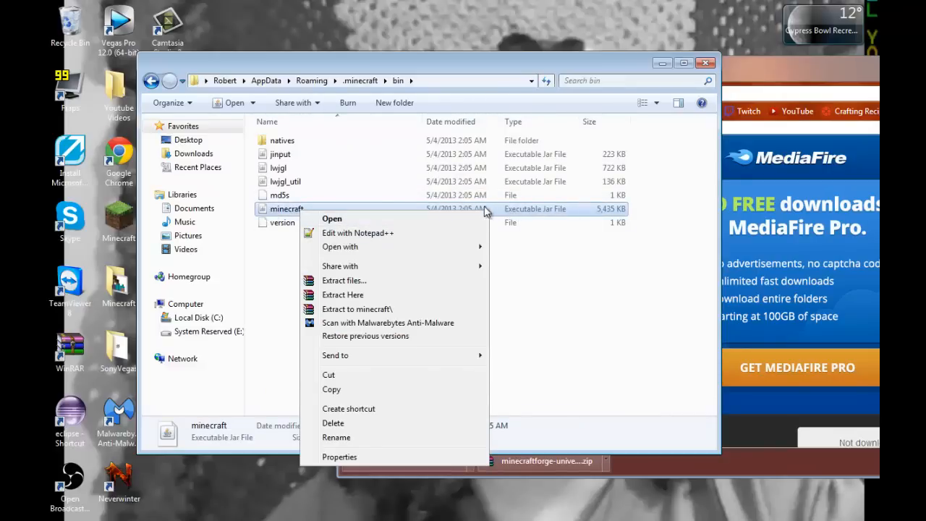
mouse_move(425, 247)
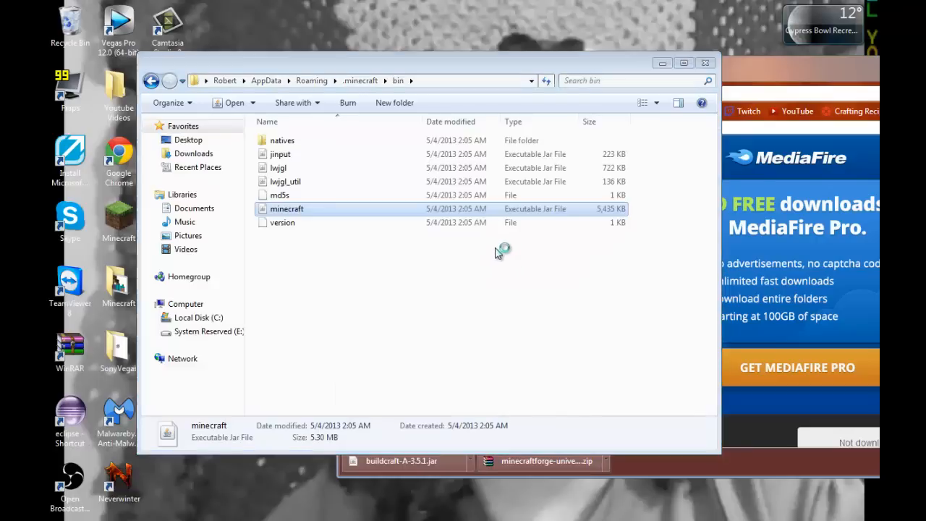
double_click(287, 208)
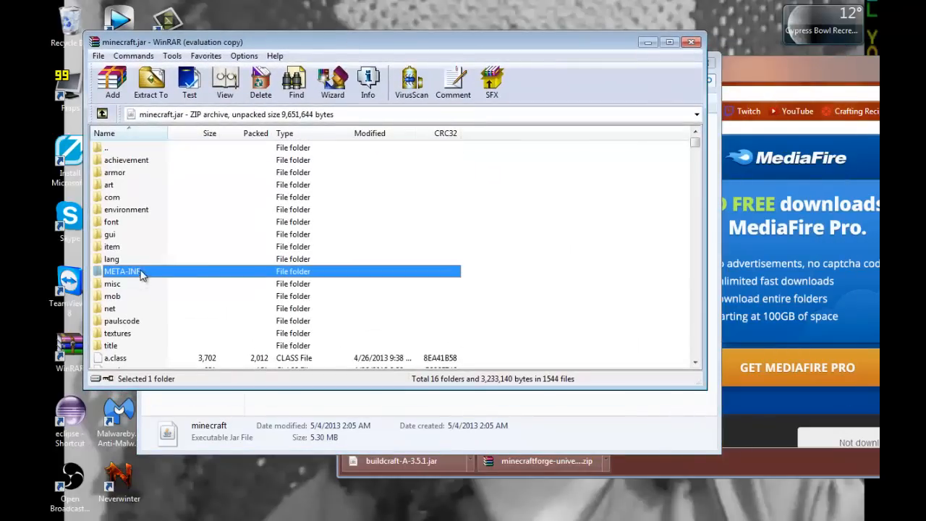
- Delete the META-INF folder from minecraft.jar and bring up the Forge archive
left_click(259, 82)
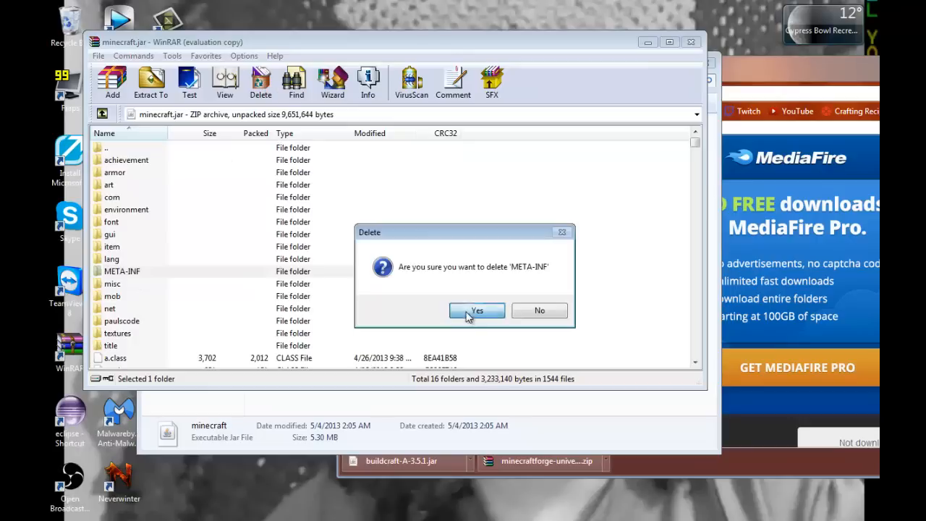
left_click(477, 310)
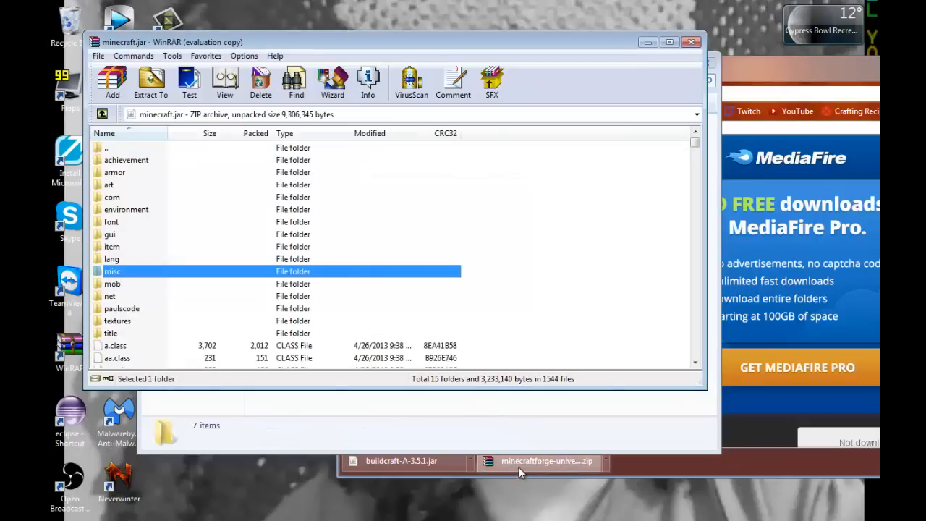
left_click(546, 461)
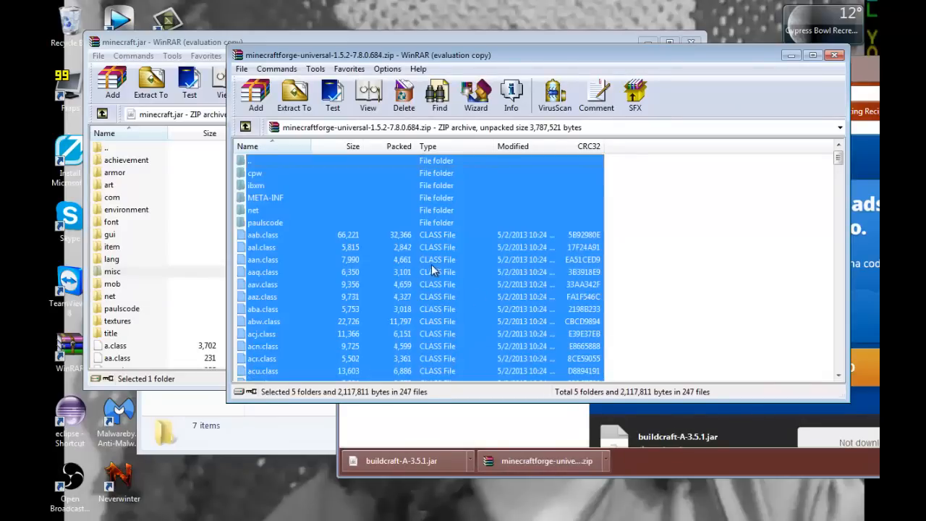
- Add all Forge files into minecraft.jar and close the archive
left_click(293, 94)
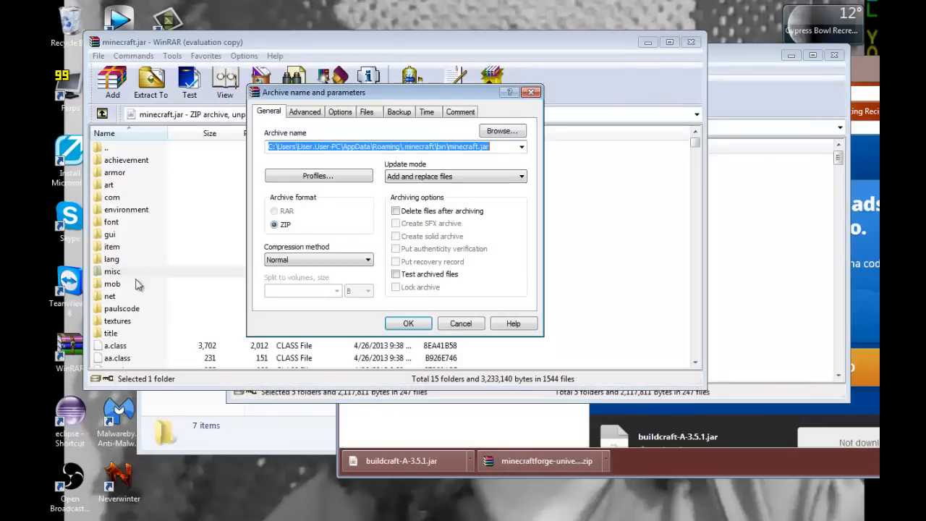
left_click(408, 323)
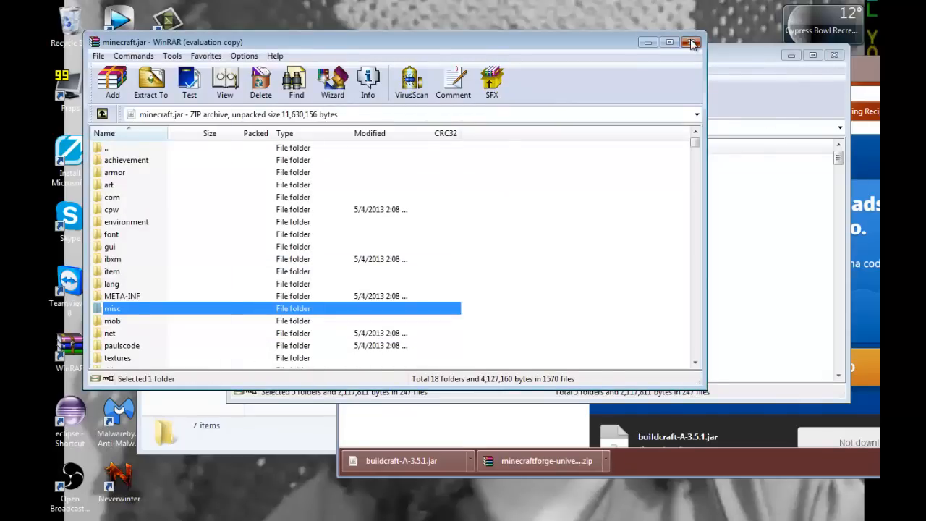
left_click(690, 42)
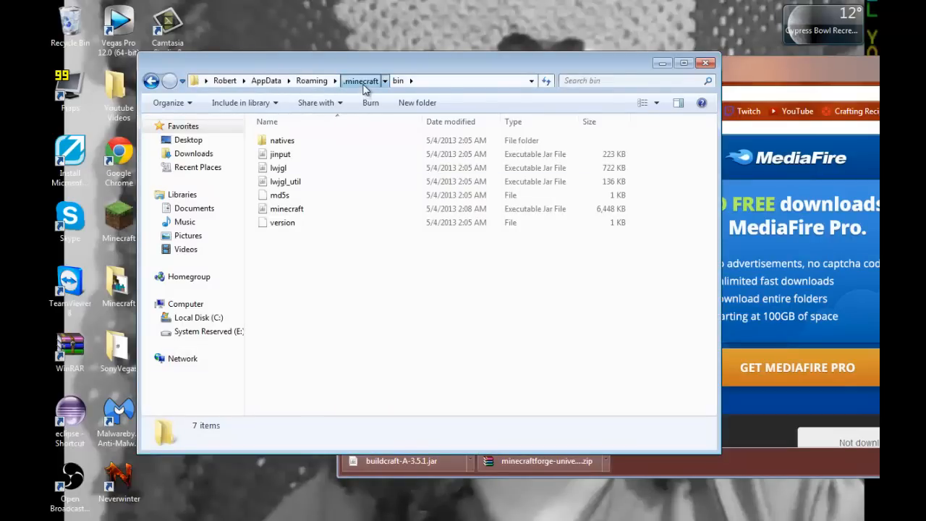
- Create a new folder named mods inside .minecraft and open it
left_click(360, 81)
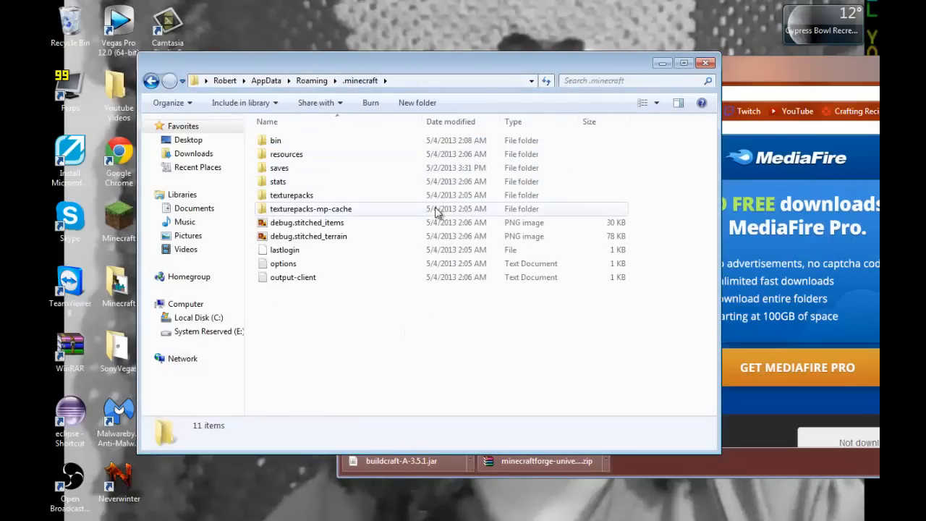
left_click(468, 102)
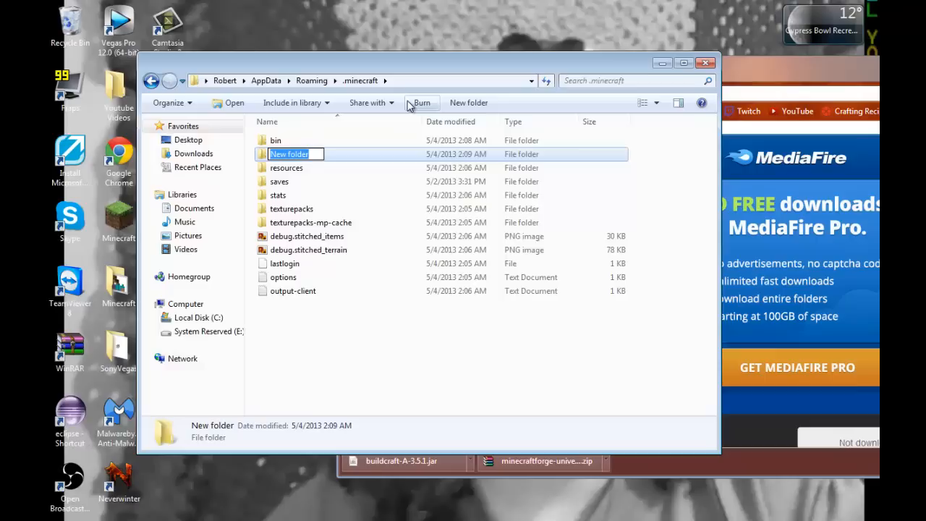
type("mods")
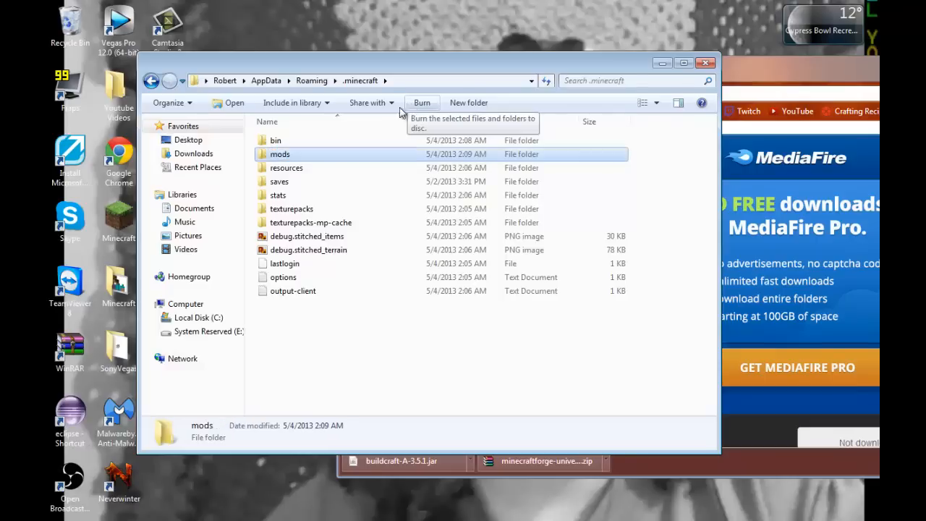
double_click(275, 140)
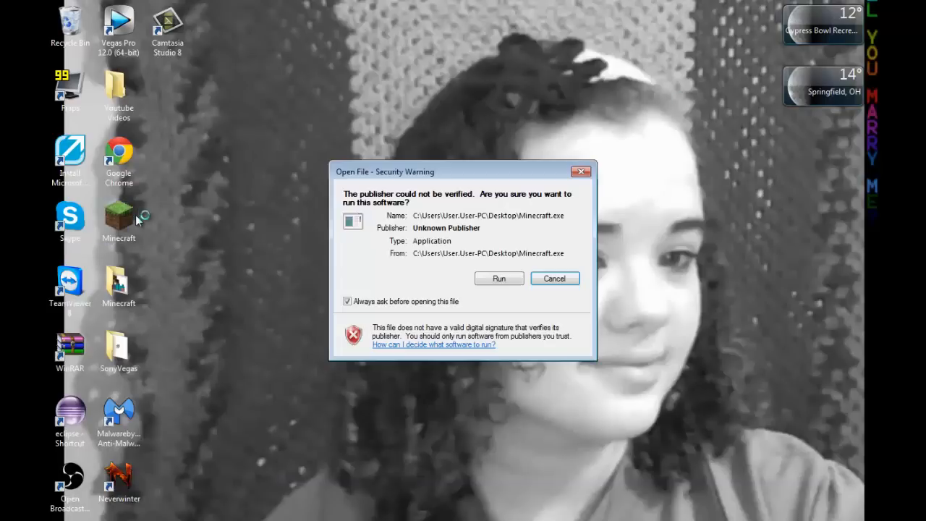
- Allow Minecraft.exe to run, launch it and log in to start the game
left_click(554, 278)
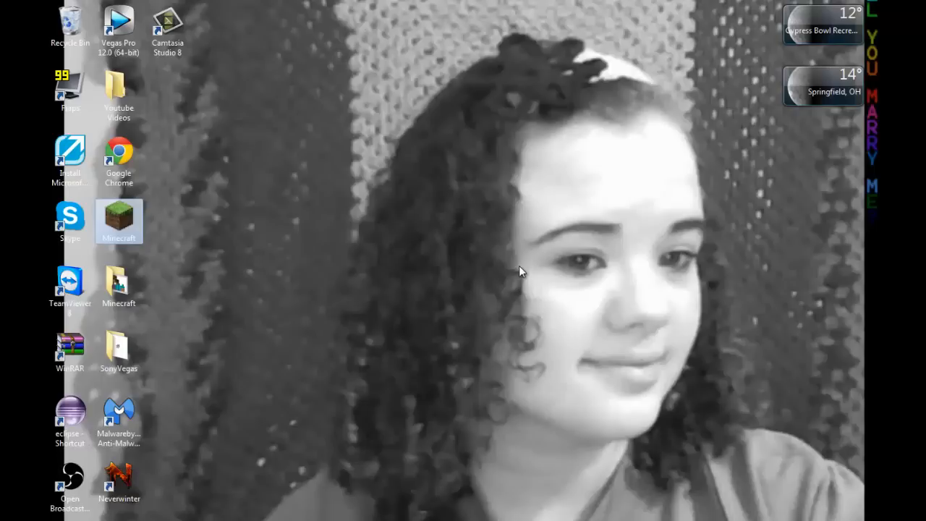
double_click(119, 221)
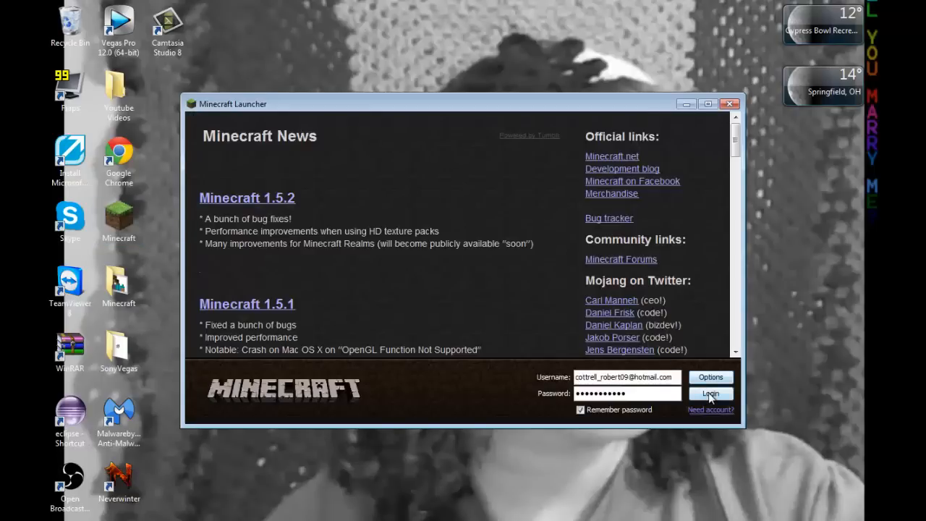
left_click(710, 393)
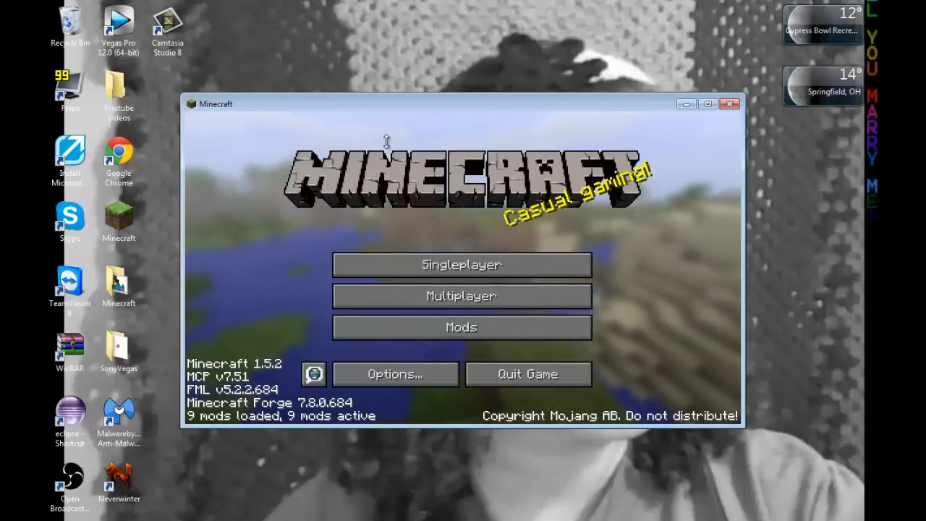
left_click(461, 326)
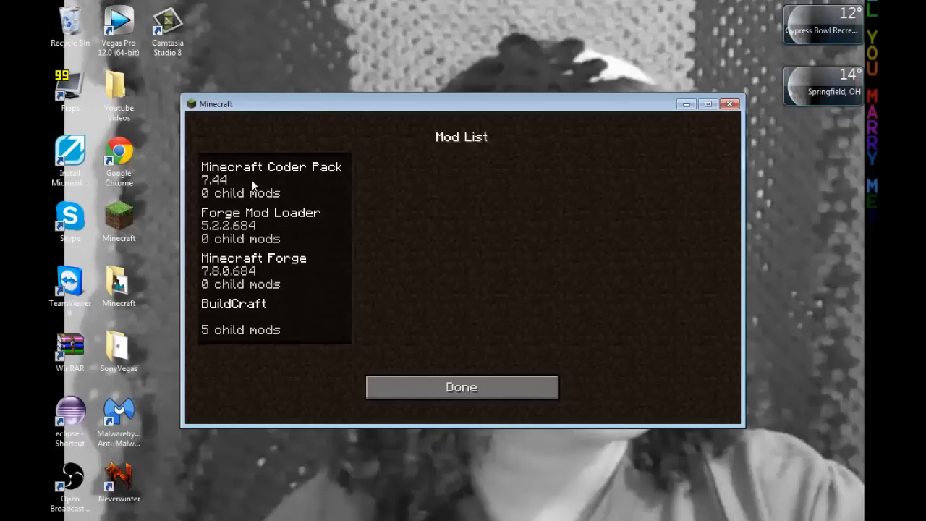
mouse_move(263, 181)
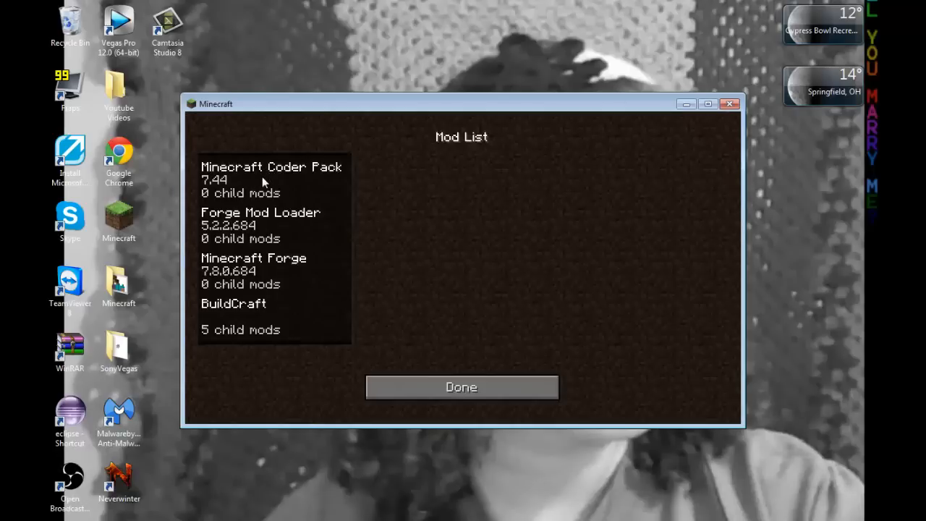
mouse_move(255, 288)
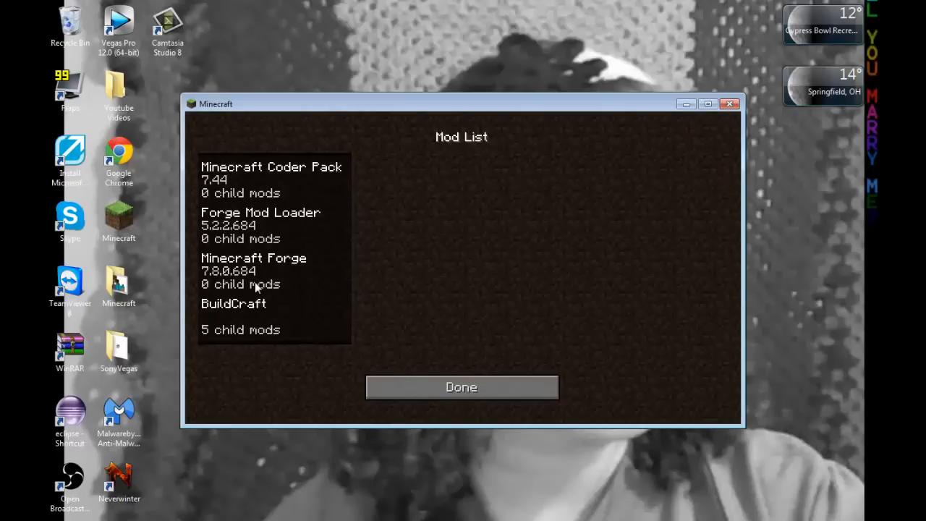
left_click(234, 303)
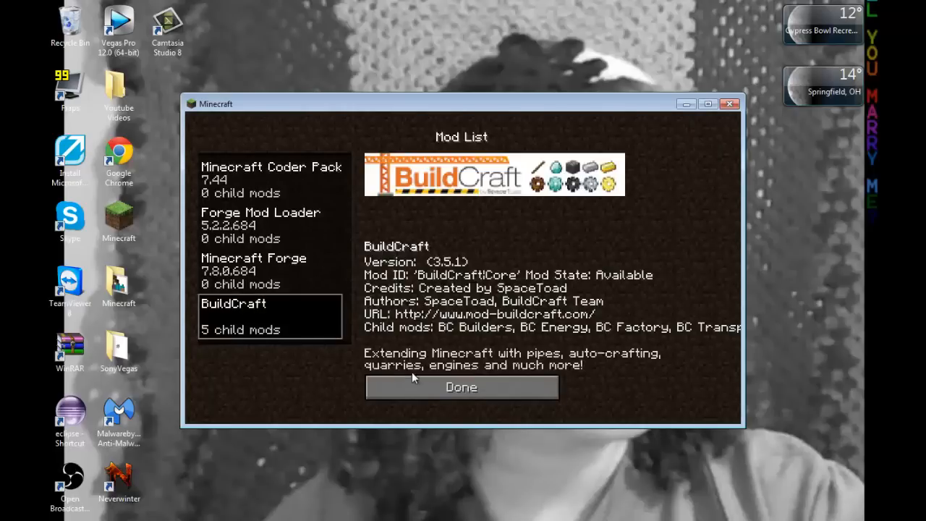
left_click(460, 386)
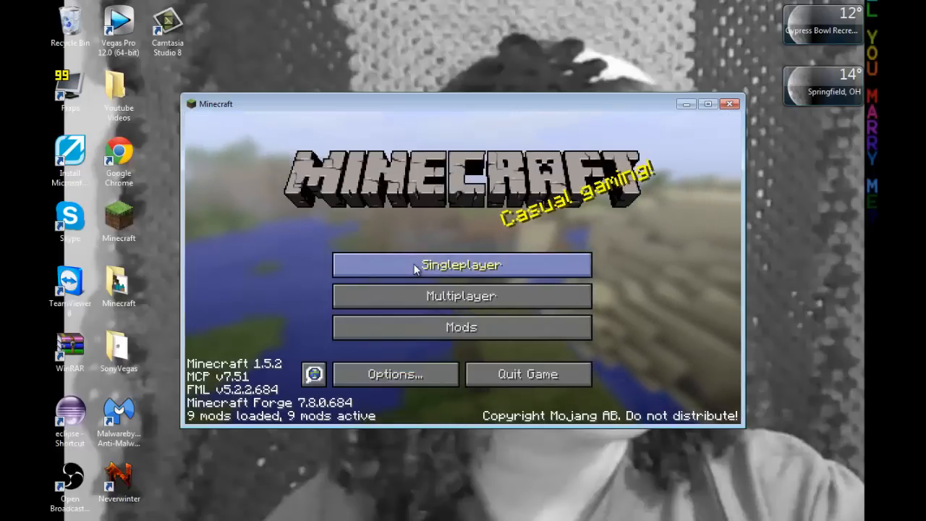
- Start a new singleplayer world with creative game mode and more world options
left_click(460, 264)
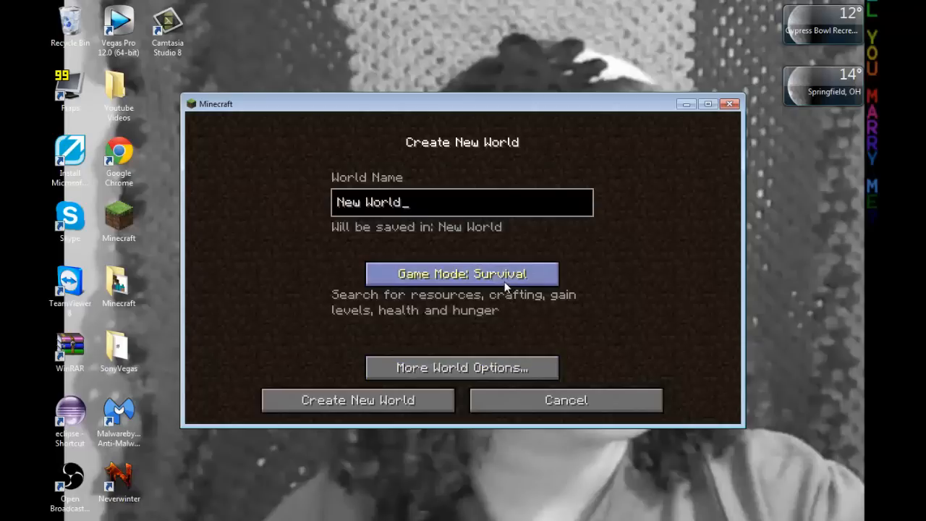
left_click(461, 367)
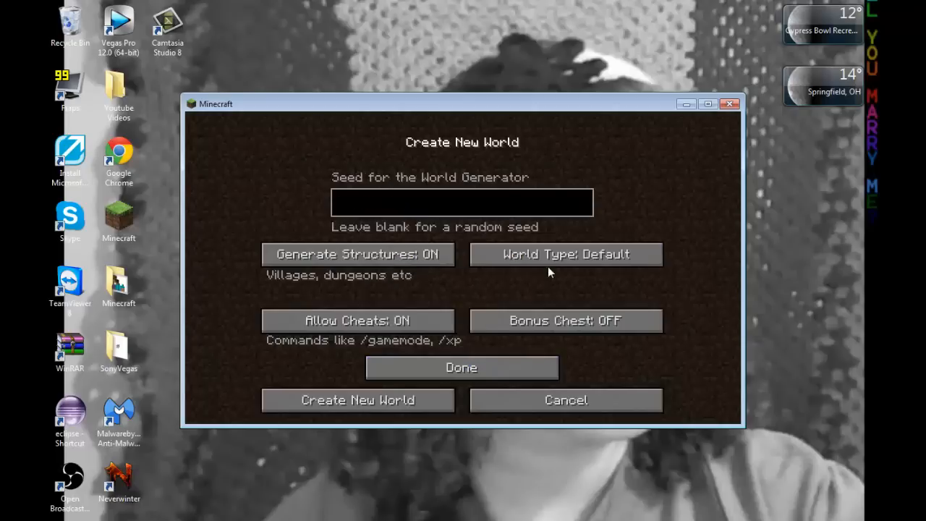
left_click(358, 400)
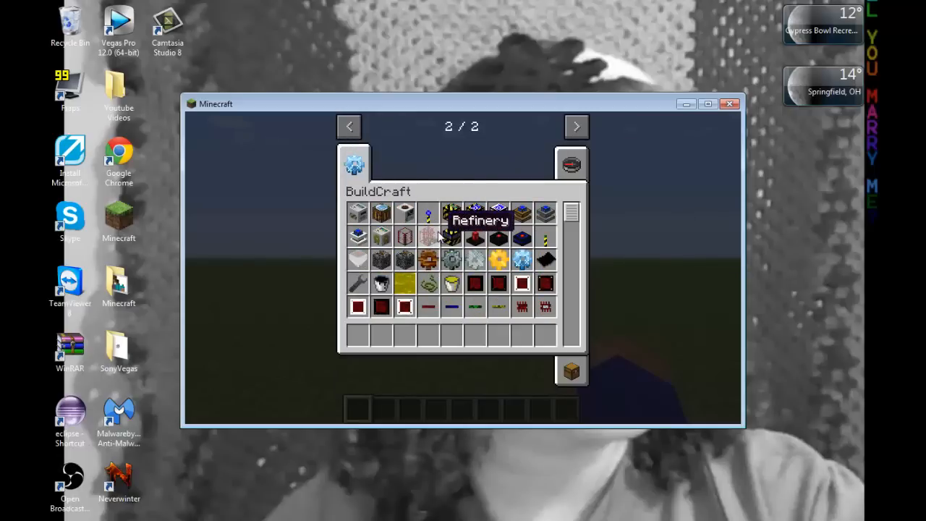
mouse_move(405, 261)
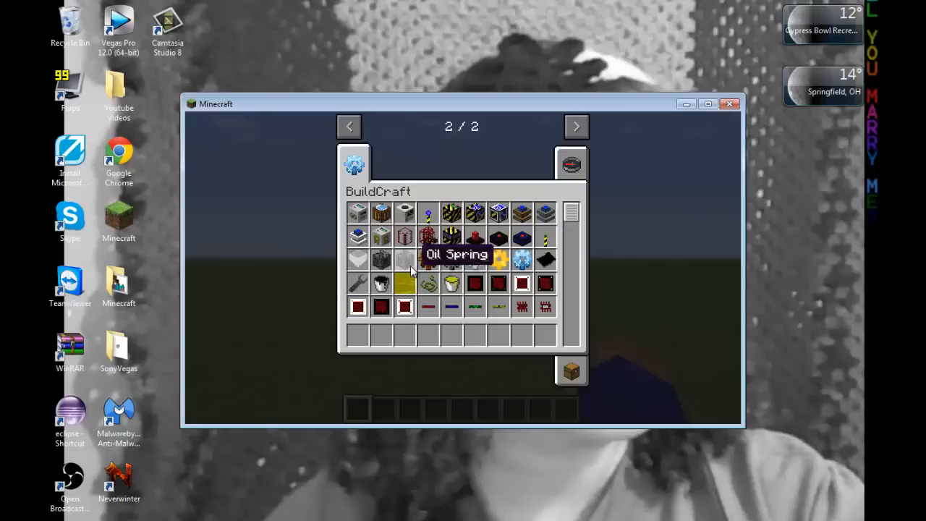
mouse_move(448, 259)
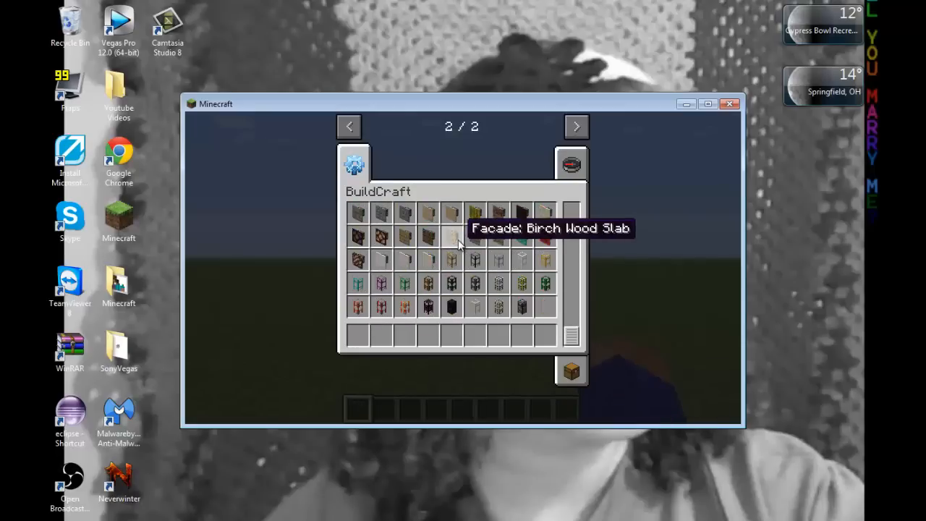
mouse_move(495, 282)
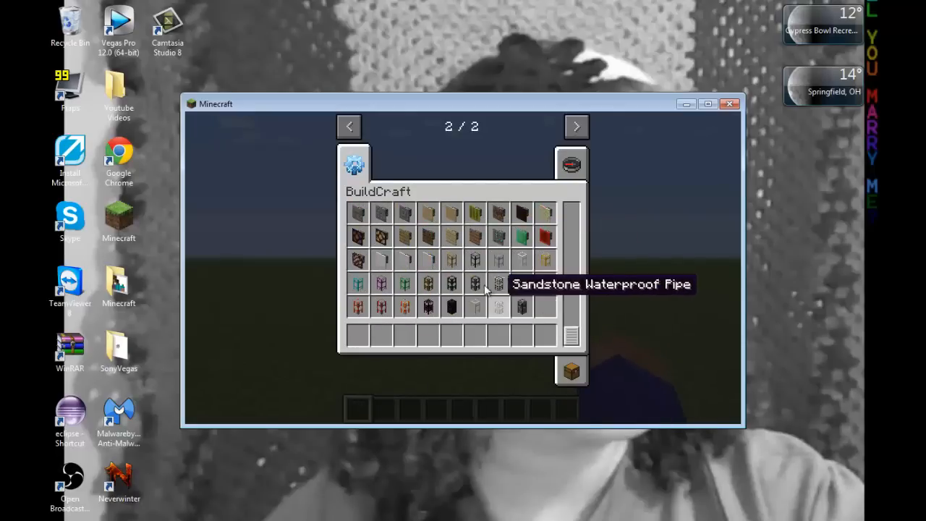